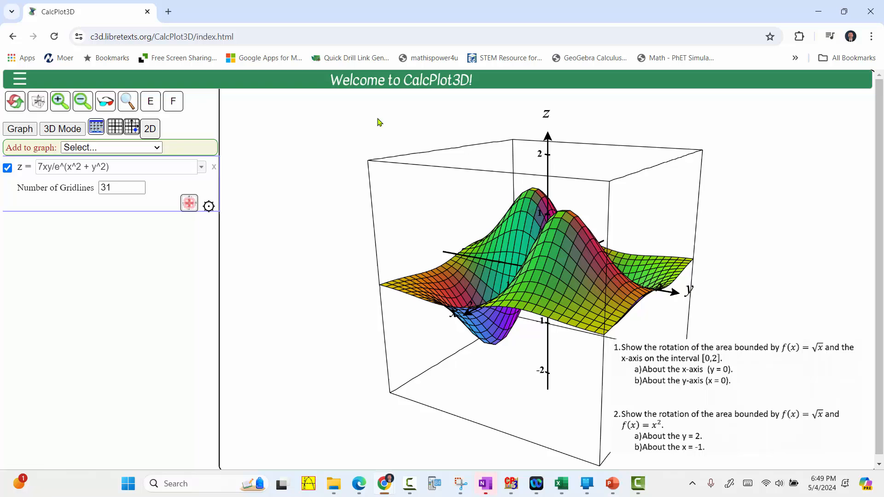
mouse_move(350, 255)
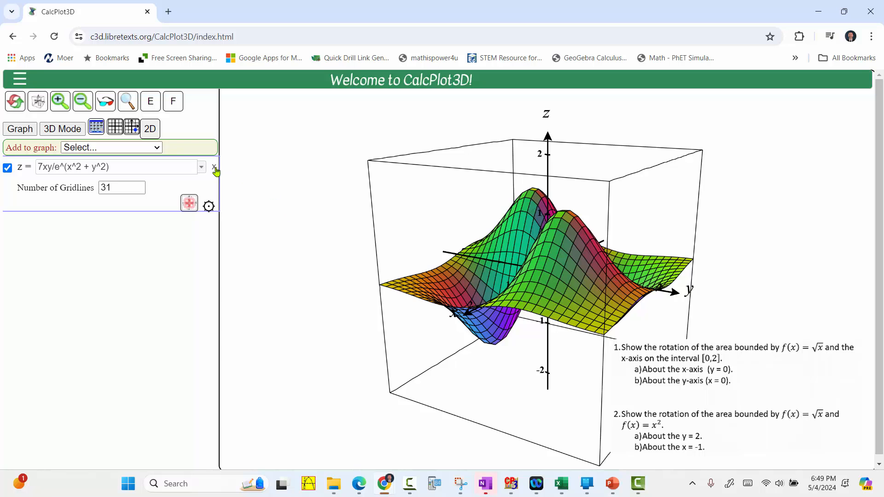
- Delete the default surface z = 7xy/e^(x^2+y^2) from the graph
click(215, 167)
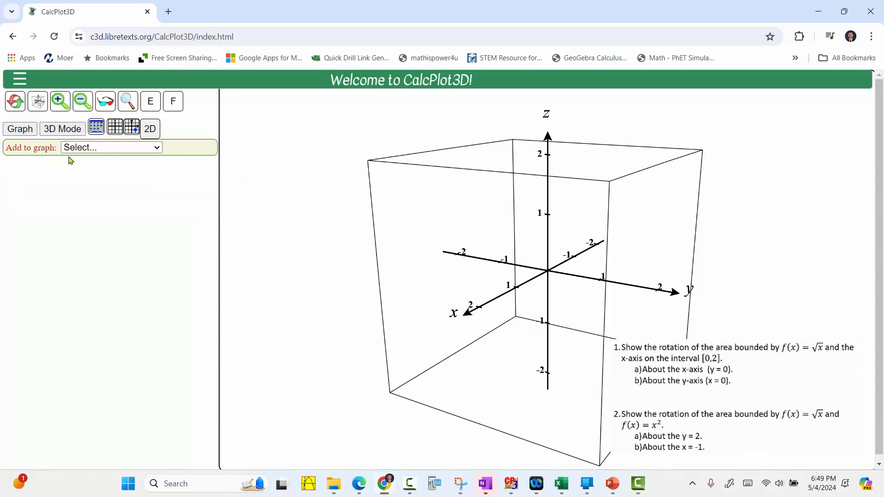
- Add a 2D region of revolution under sqrt(x) with bottom function 0, and display it
click(111, 148)
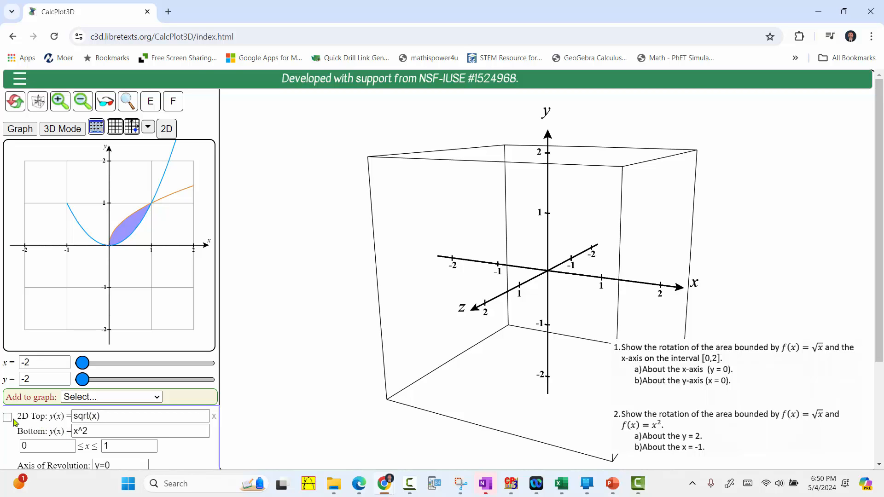
mouse_move(8, 417)
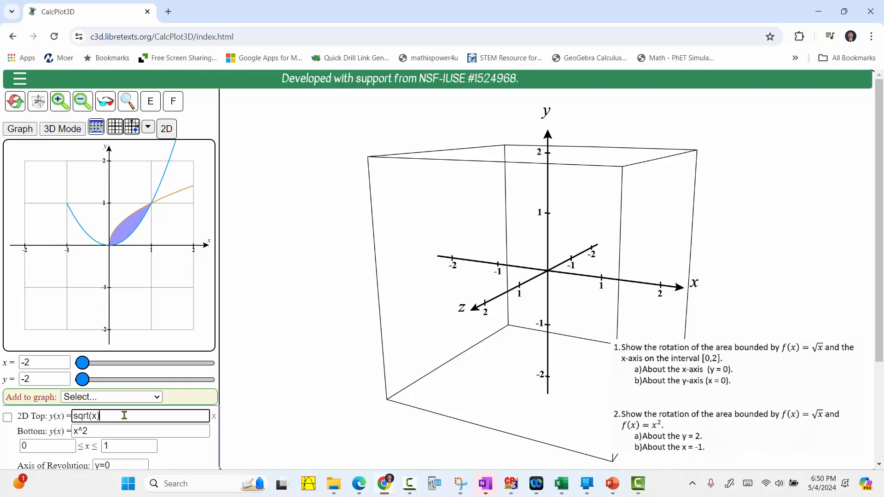
triple_click(140, 431)
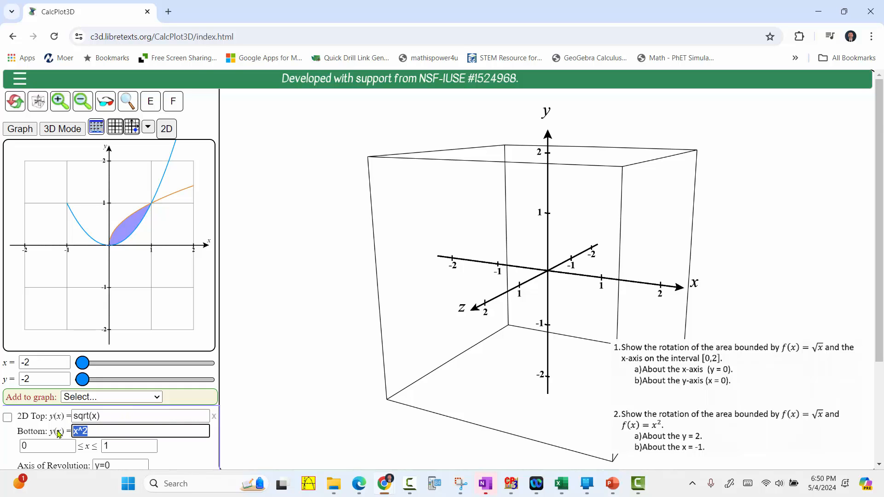
text(0)
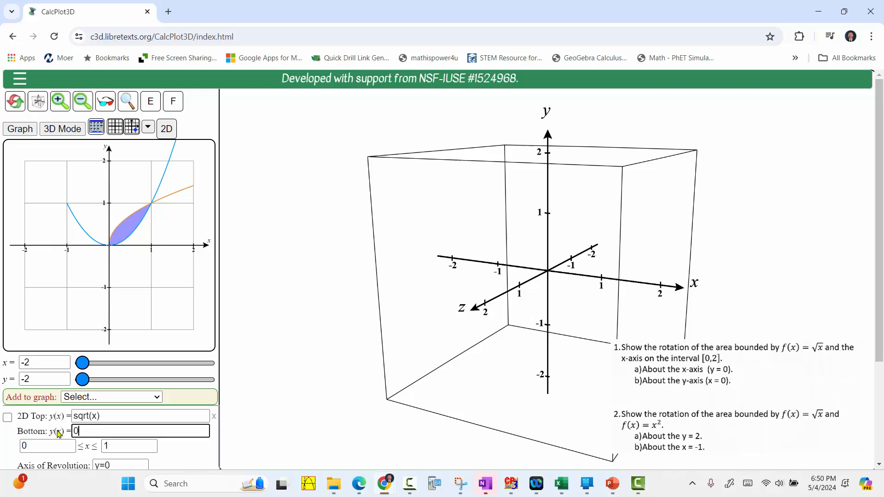
click(7, 417)
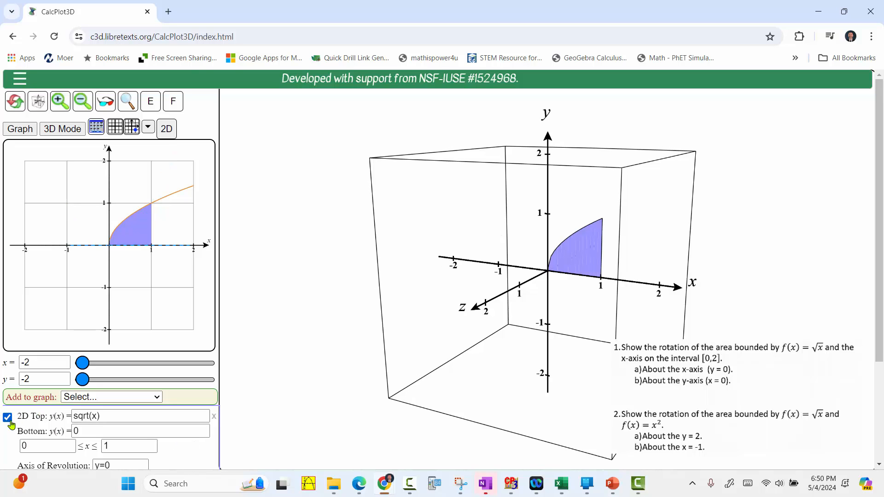
mouse_move(7, 417)
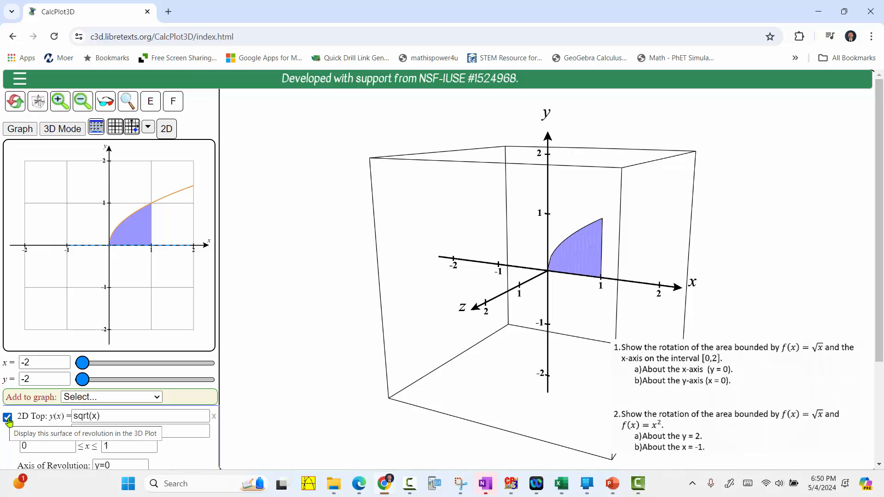
click(8, 417)
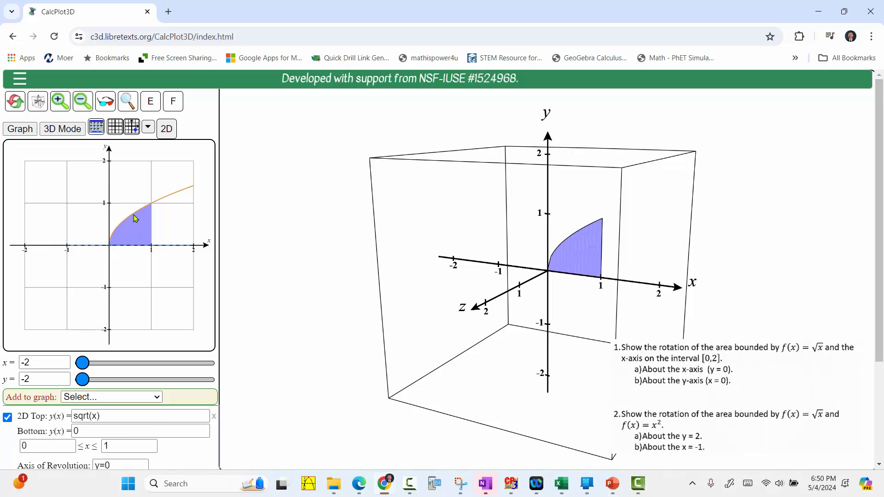
mouse_move(135, 247)
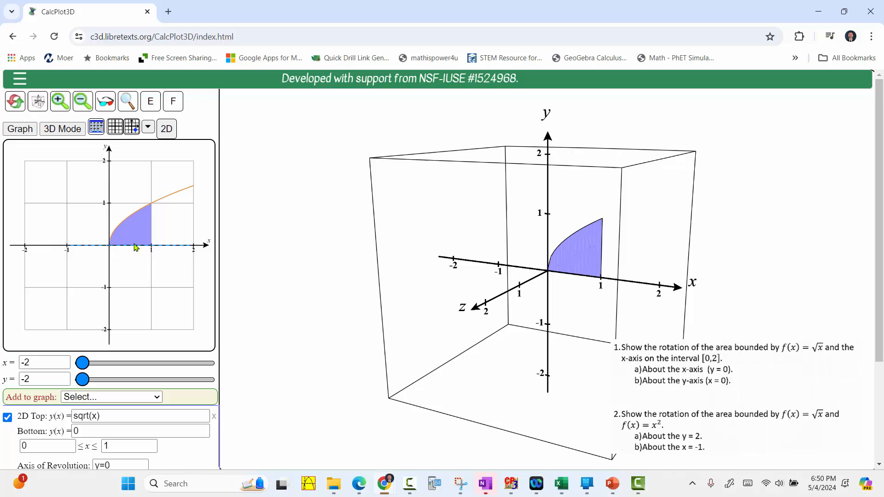
mouse_move(103, 329)
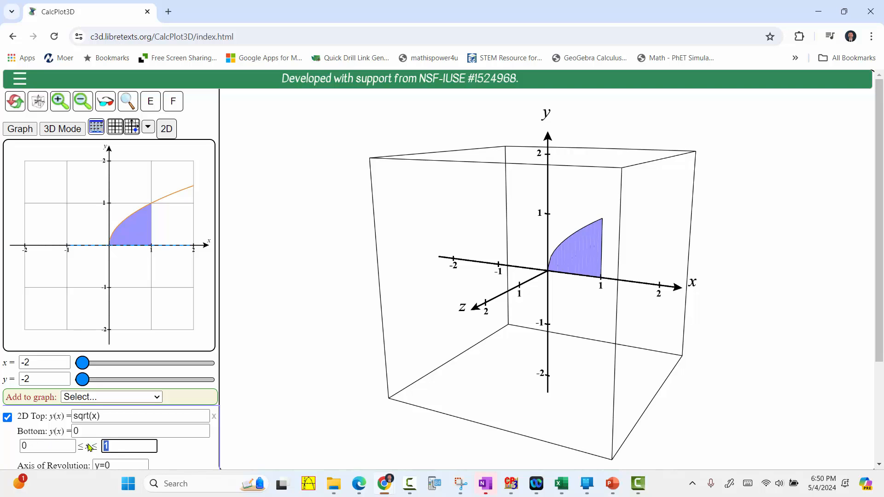
- Change the upper x bound to 2 and adjust the Rotate region slider
text(2)
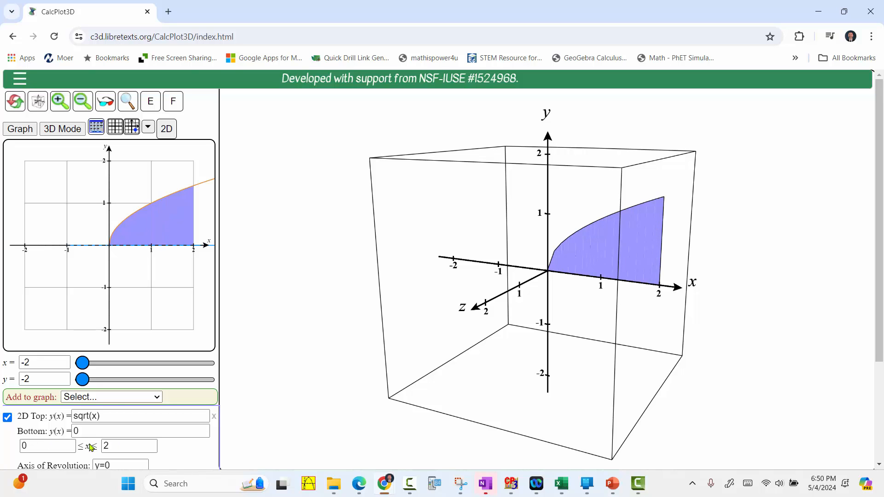
mouse_move(163, 245)
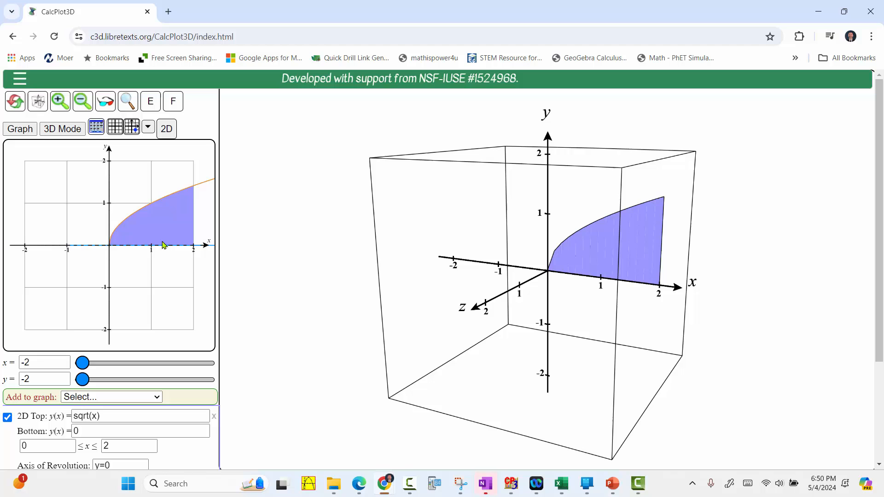
mouse_move(186, 361)
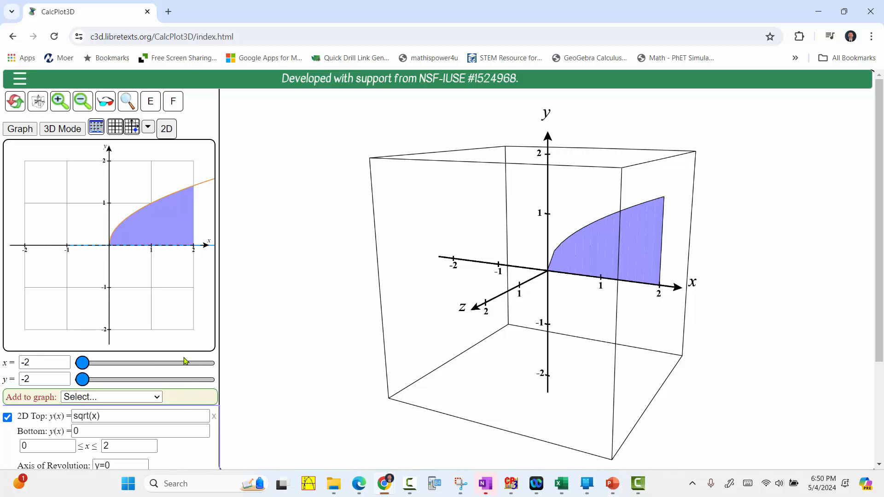
scroll(down, 3)
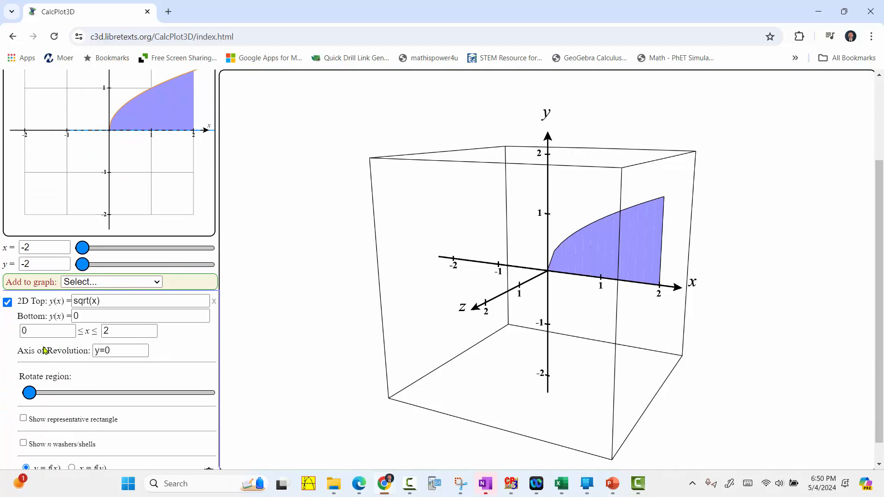
click(120, 349)
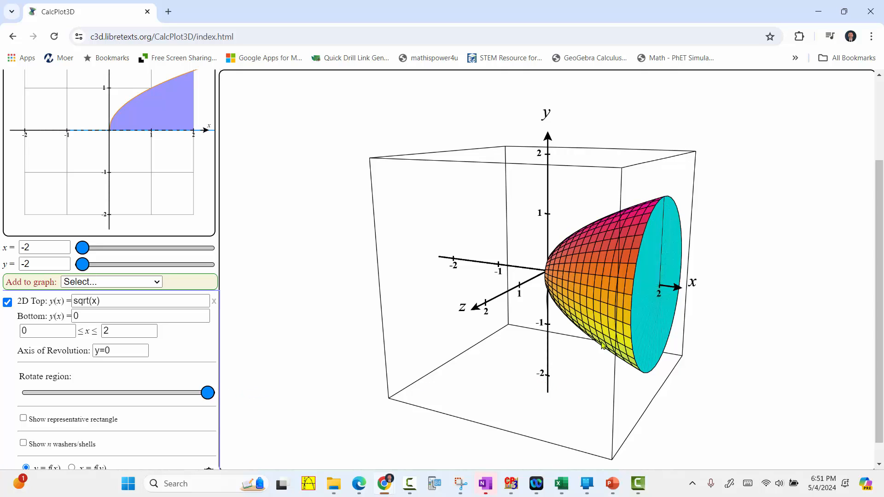
mouse_move(349, 317)
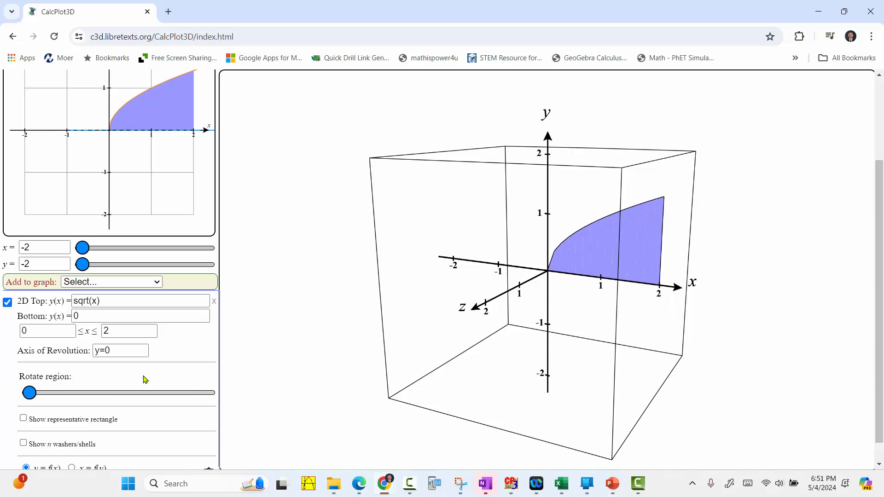
- Turn on the representative rectangle and the washers/shells display
scroll(down, 3)
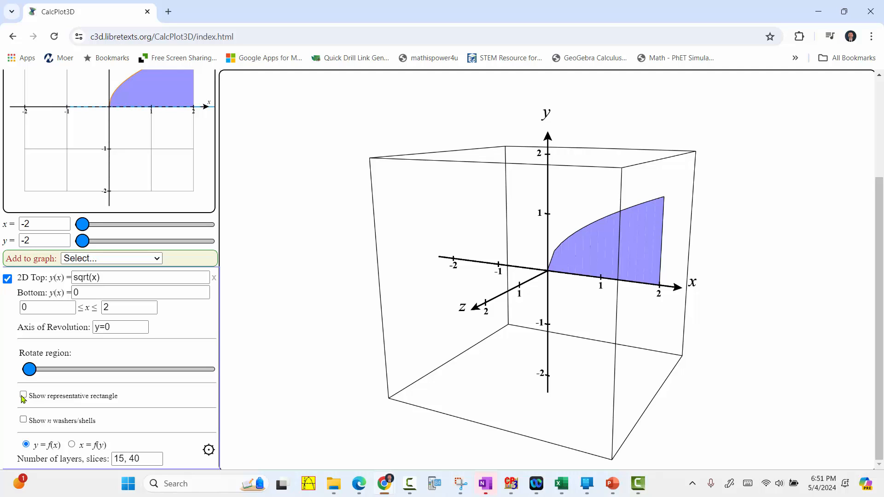
click(23, 395)
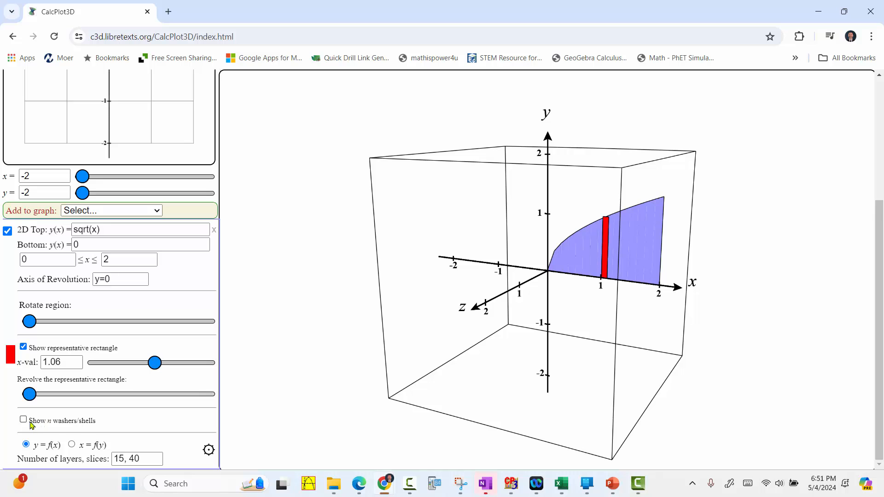
click(23, 420)
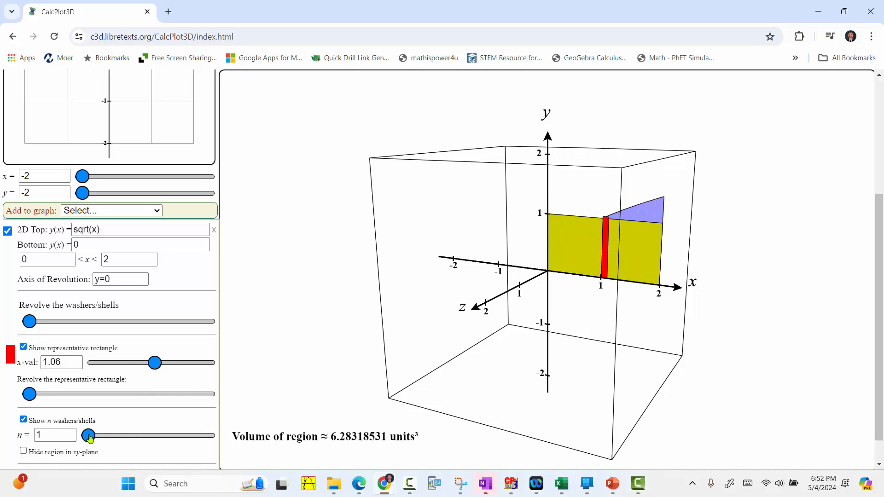
- Hide the washers and representative rectangle, and set the axis of revolution to x=0
click(23, 420)
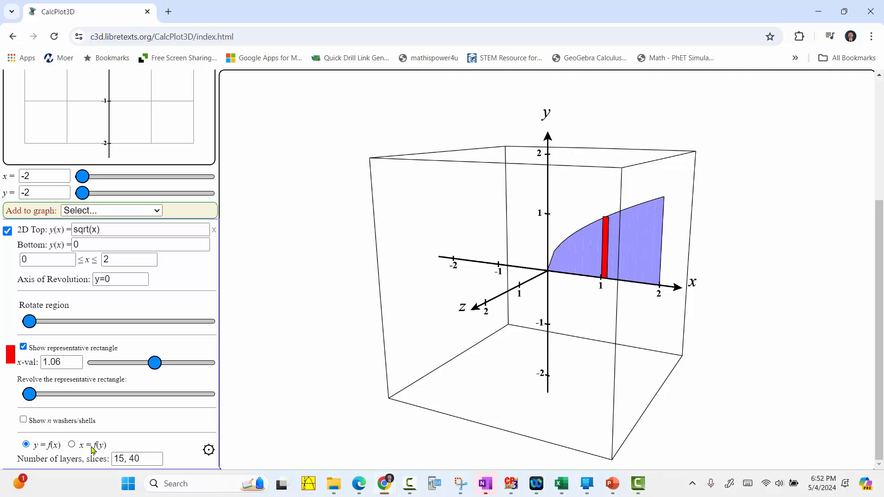
mouse_move(151, 416)
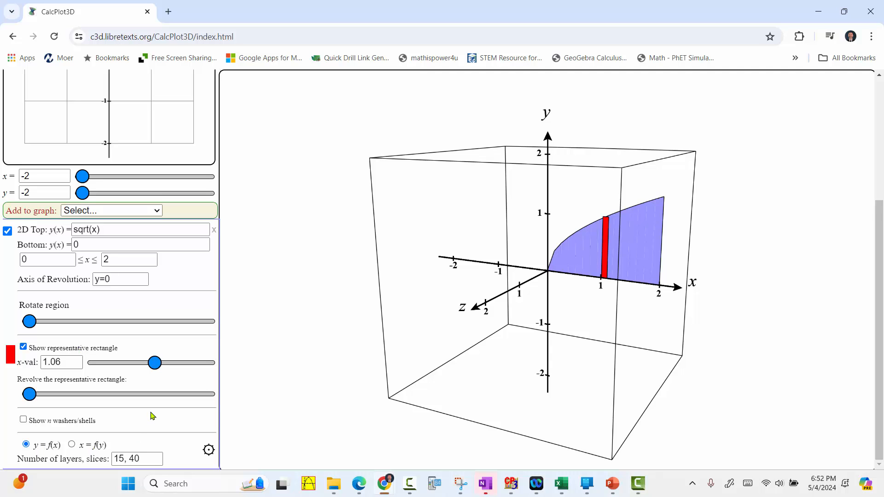
mouse_move(97, 386)
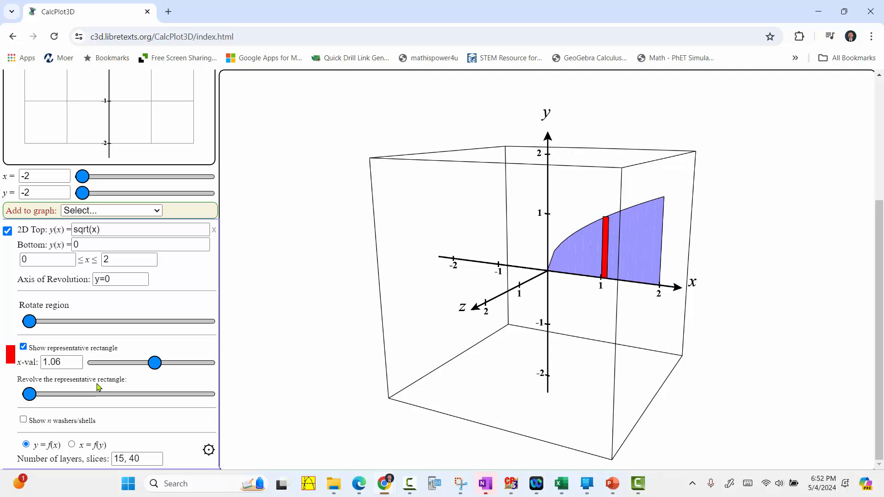
mouse_move(30, 289)
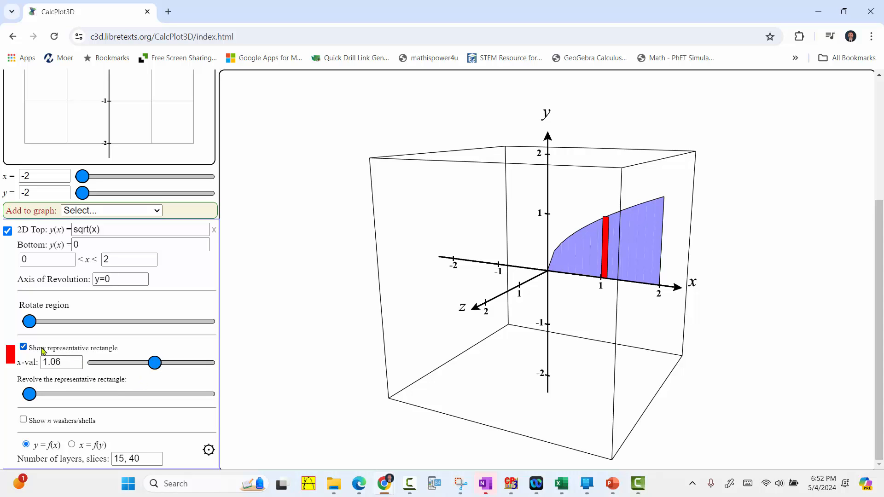
mouse_move(27, 349)
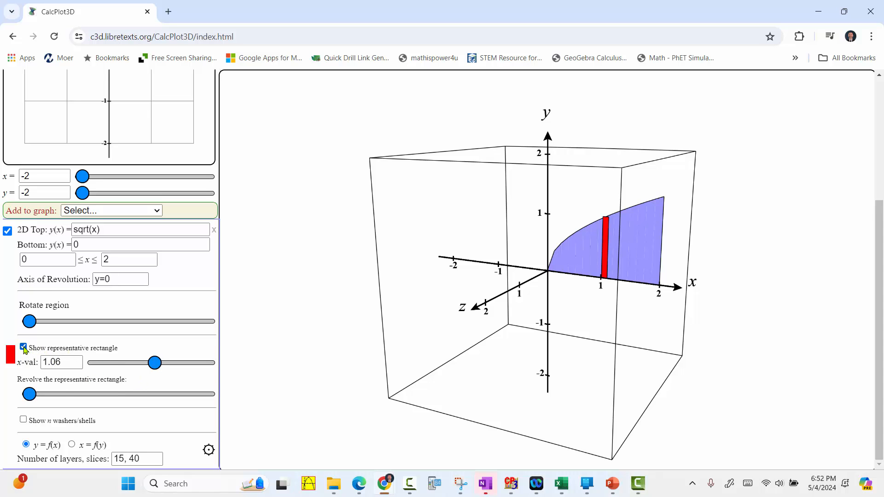
click(23, 348)
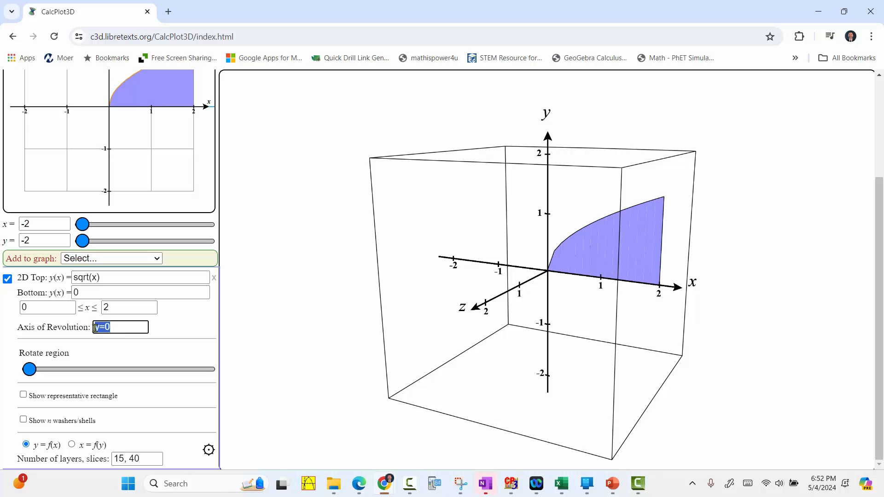
text(x=0)
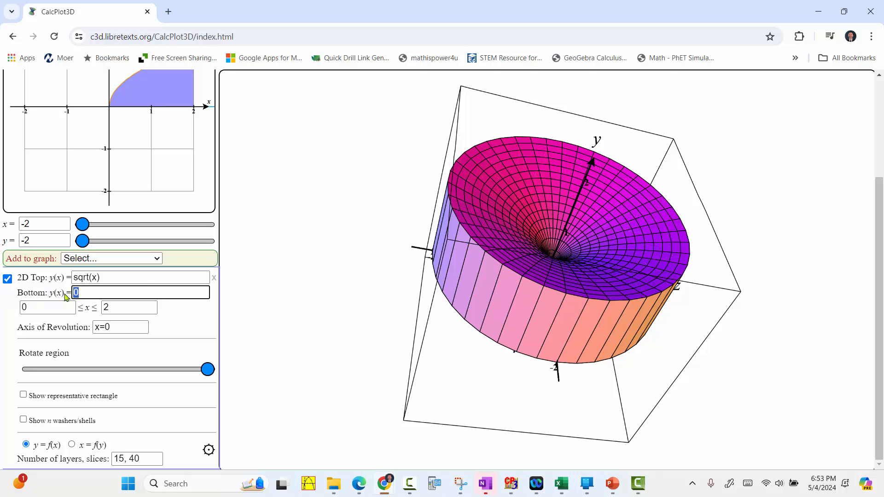
- Set the bottom function to x^2
text(x^2)
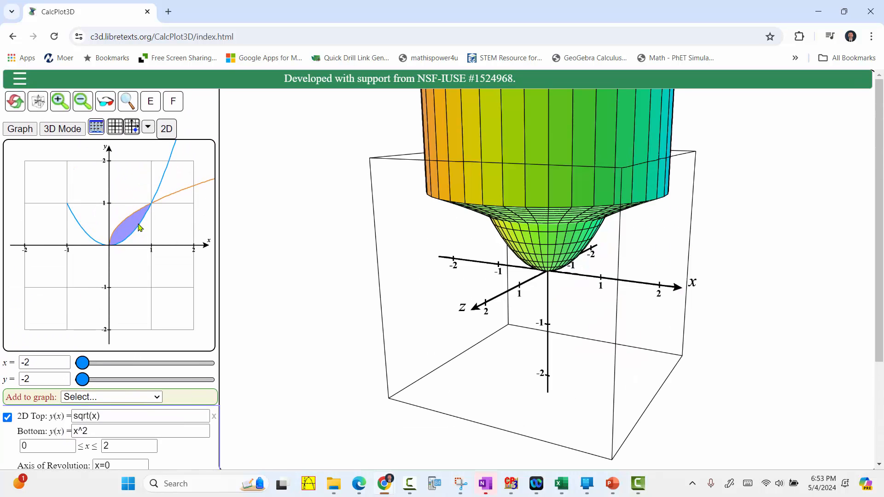
mouse_move(141, 221)
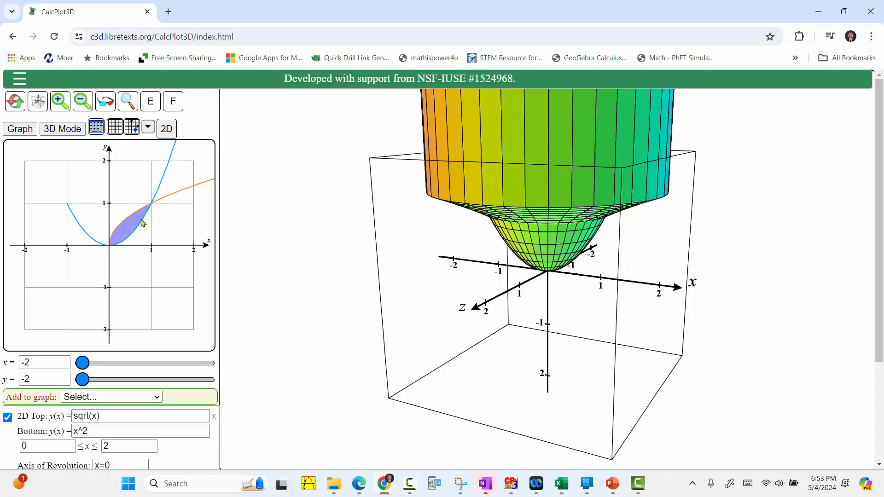
scroll(down, 3)
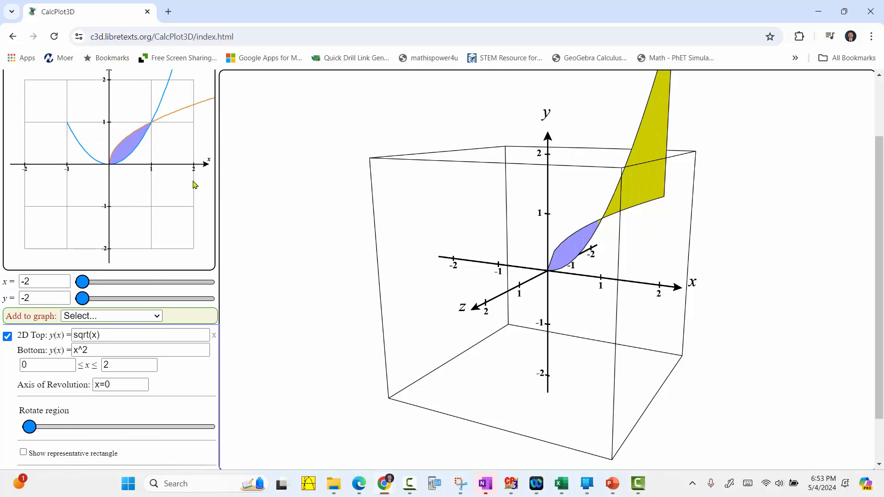
mouse_move(27, 392)
text(y=2)
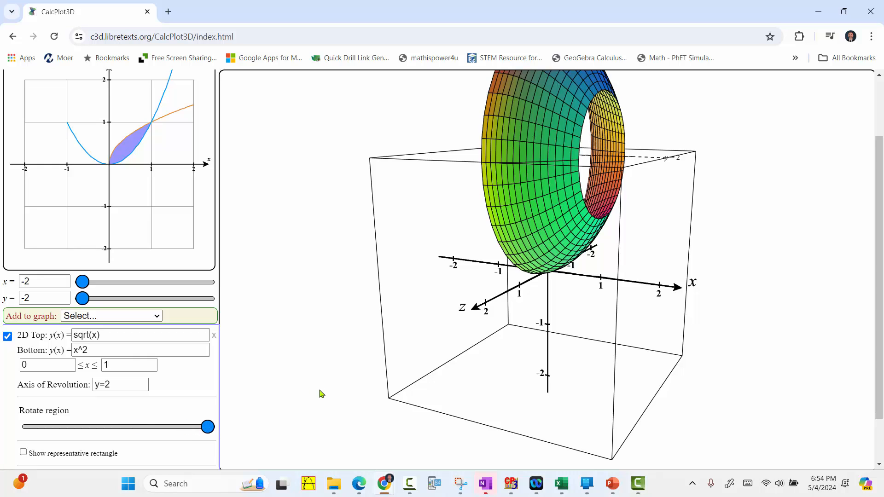
mouse_move(190, 303)
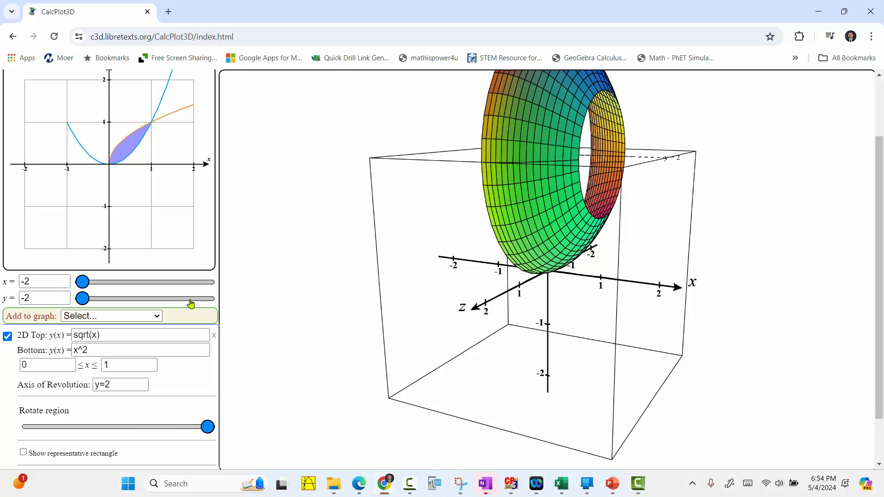
- Zoom out so the axes extend to 4 and the whole solid fits
scroll(up, 3)
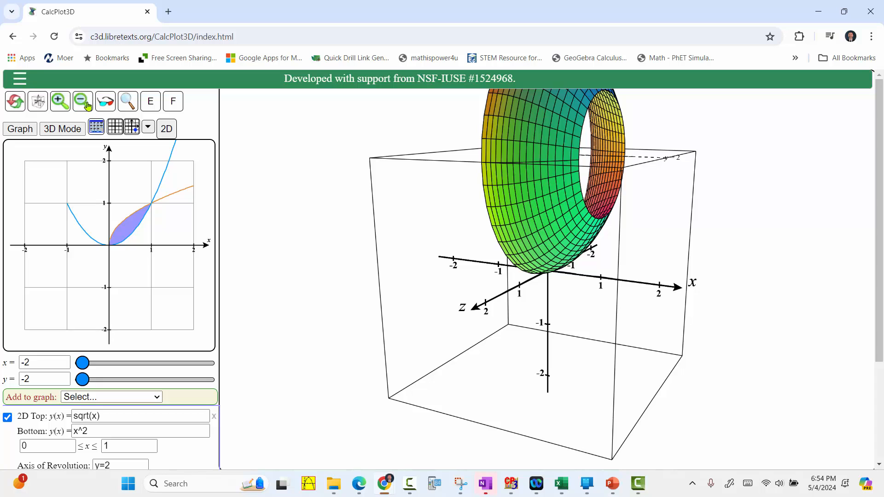
click(82, 101)
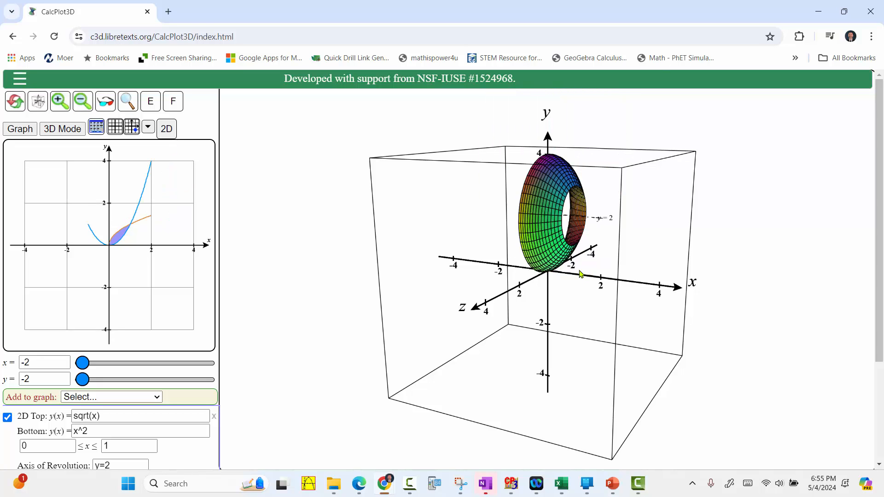
mouse_move(268, 337)
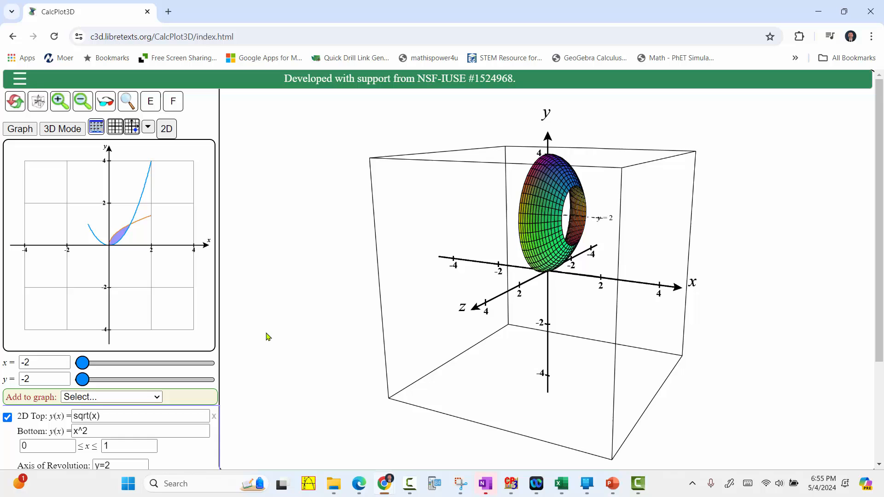
mouse_move(281, 309)
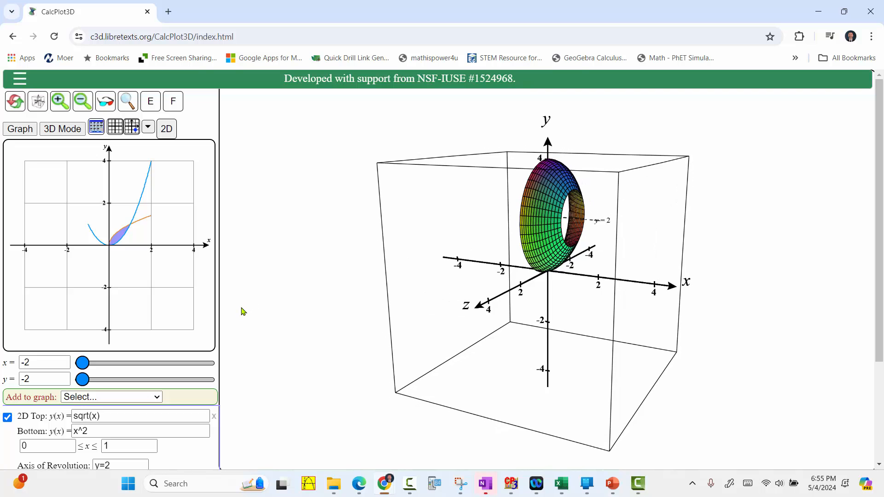
- Change the axis of revolution to x=-1
scroll(down, 3)
text(x)
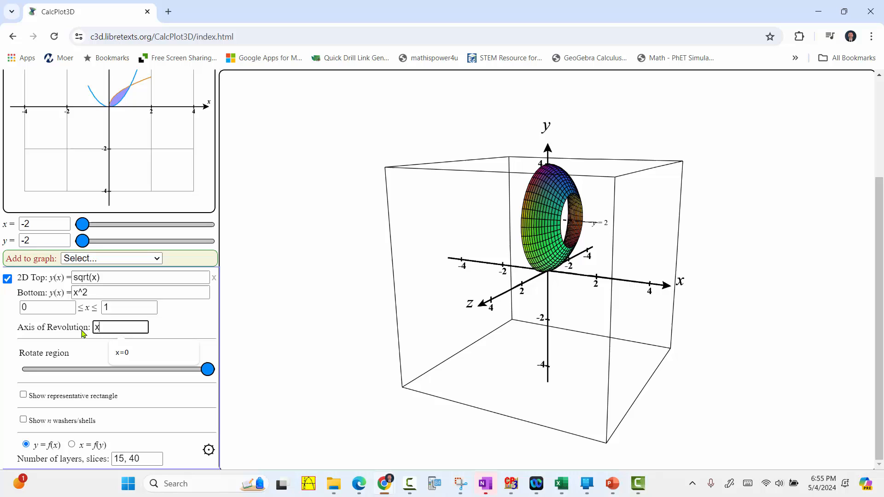
text(=-1)
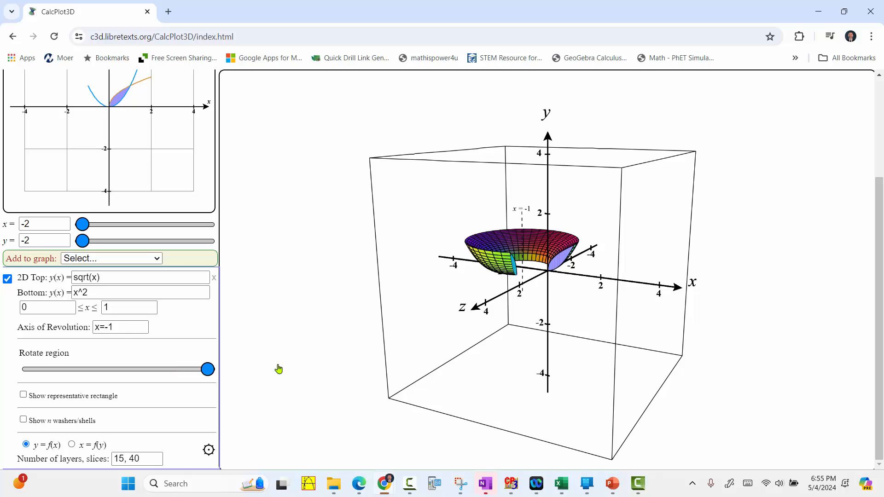
mouse_move(523, 218)
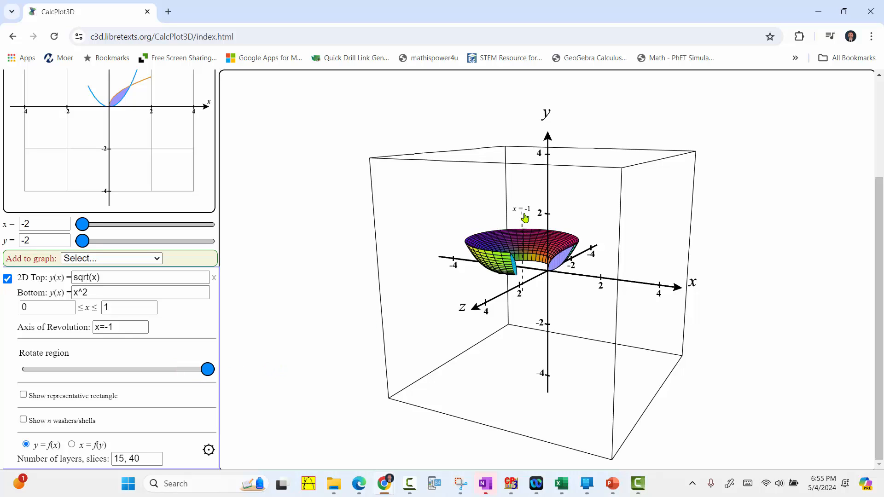